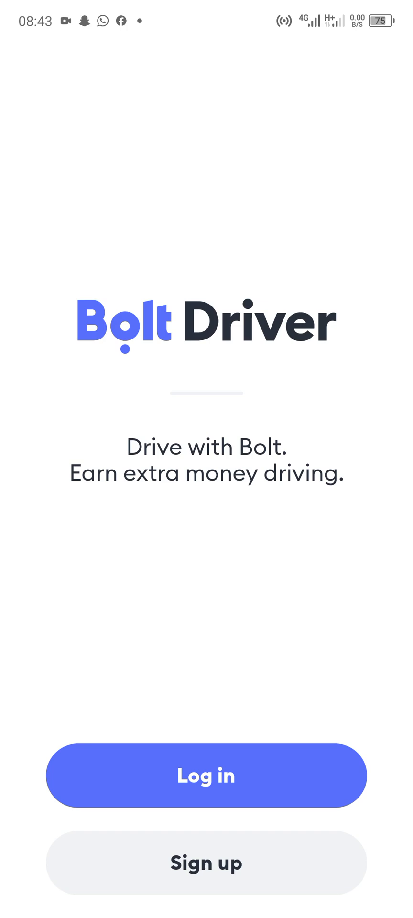
pyautogui.click(205, 776)
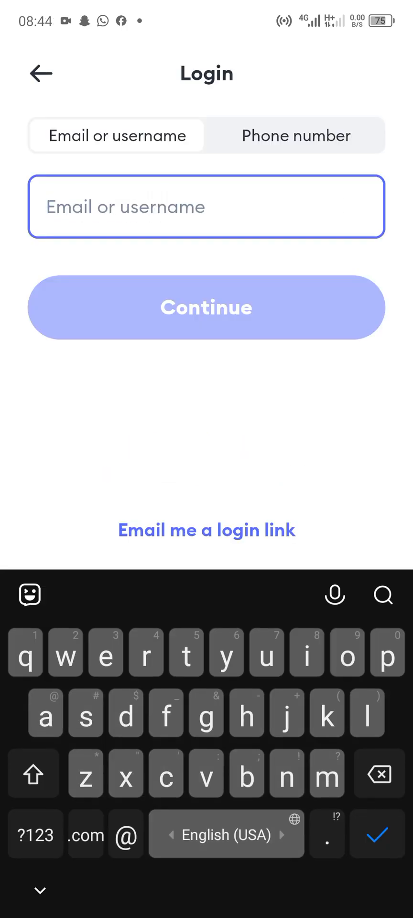
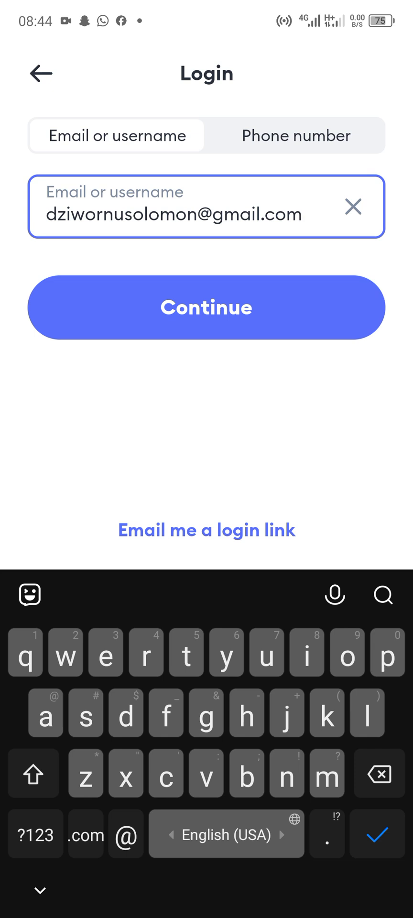
# - Continue past the email step toward the forgot-password page
pyautogui.click(206, 307)
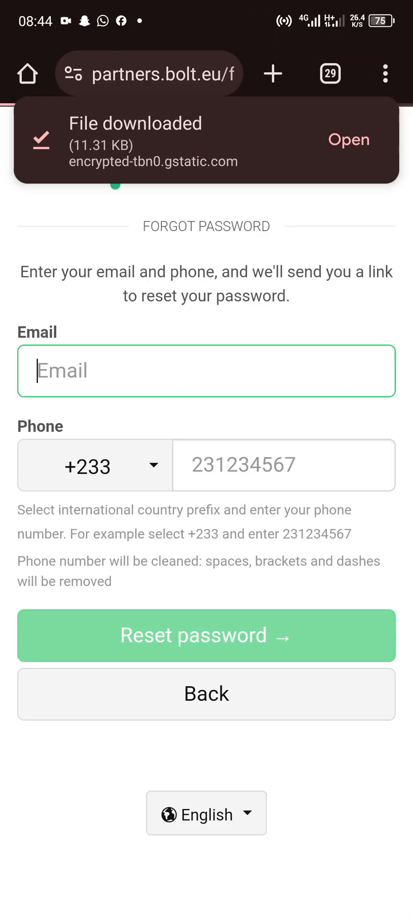
# - Fill the reset form with the autofilled email and phone number, then request the reset link
pyautogui.click(206, 371)
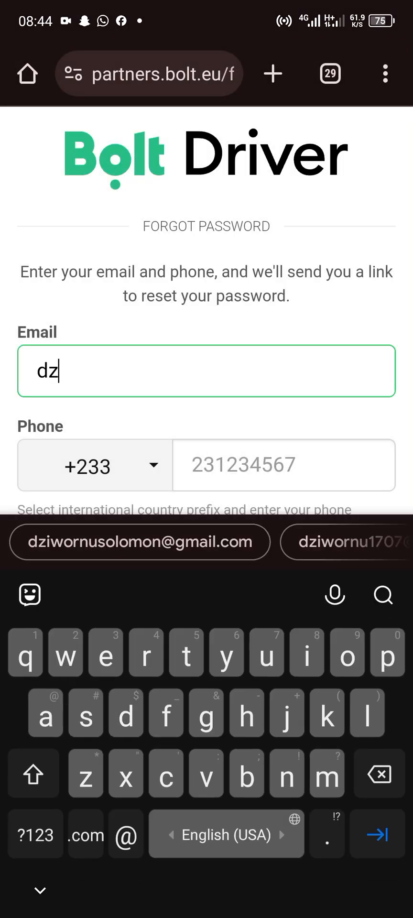
pyautogui.click(139, 541)
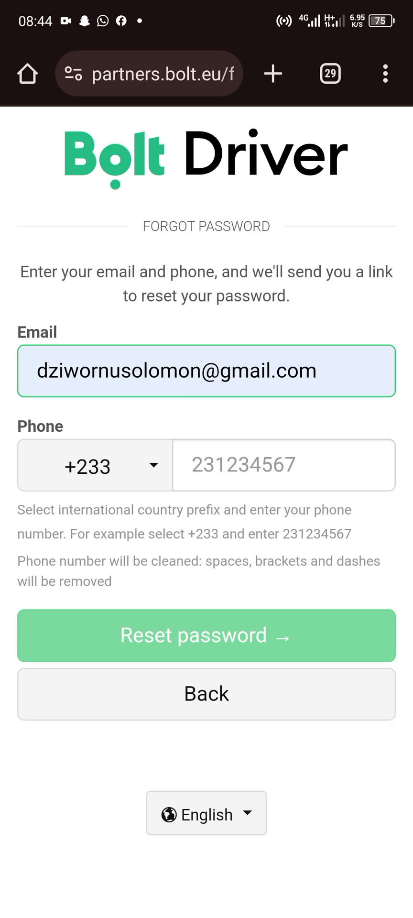
pyautogui.click(284, 465)
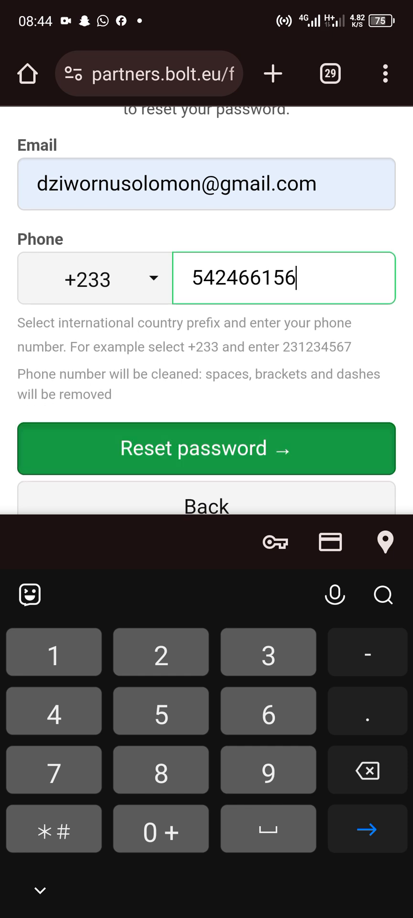
pyautogui.click(206, 449)
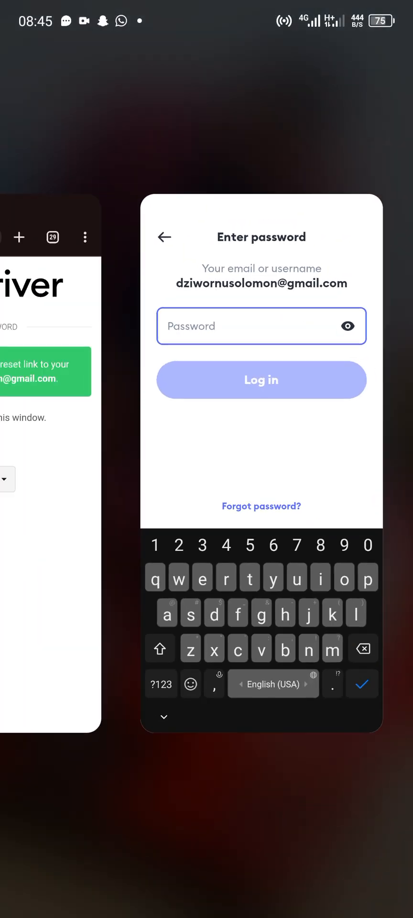
# - Switch to Messages via Recents and open Bolt's SMS reset link in the browser
pyautogui.press('recent_apps')
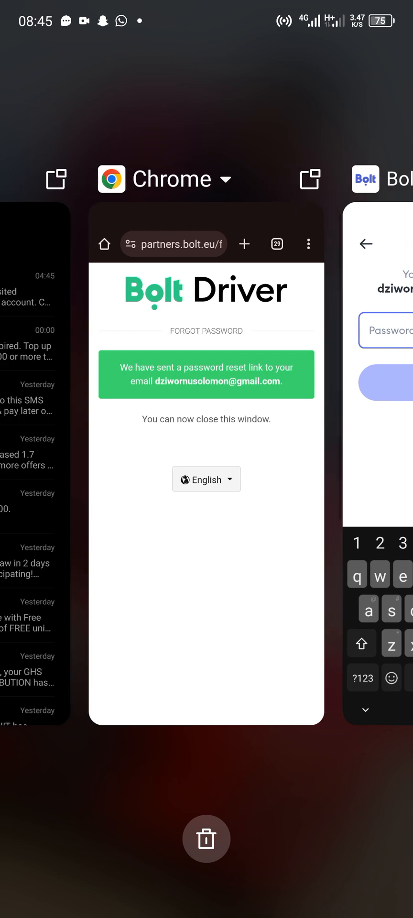
pyautogui.hscroll(-3)
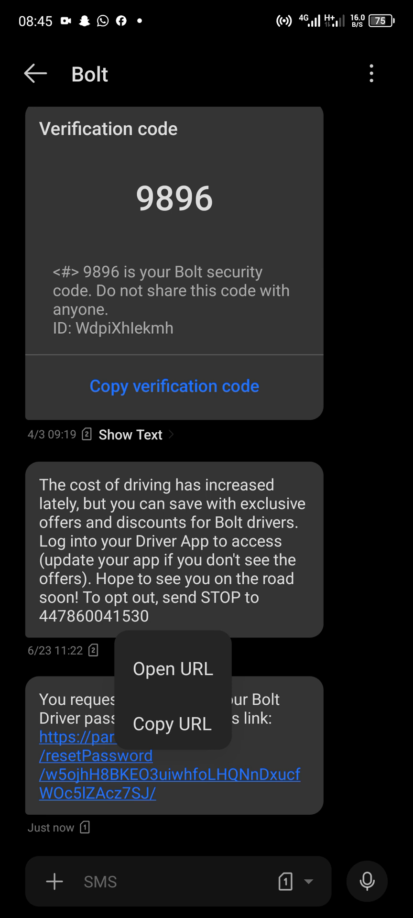
pyautogui.click(172, 669)
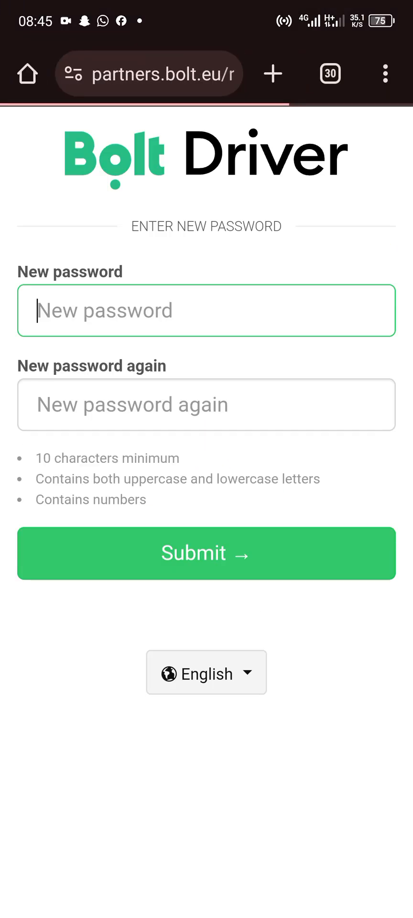
pyautogui.click(206, 309)
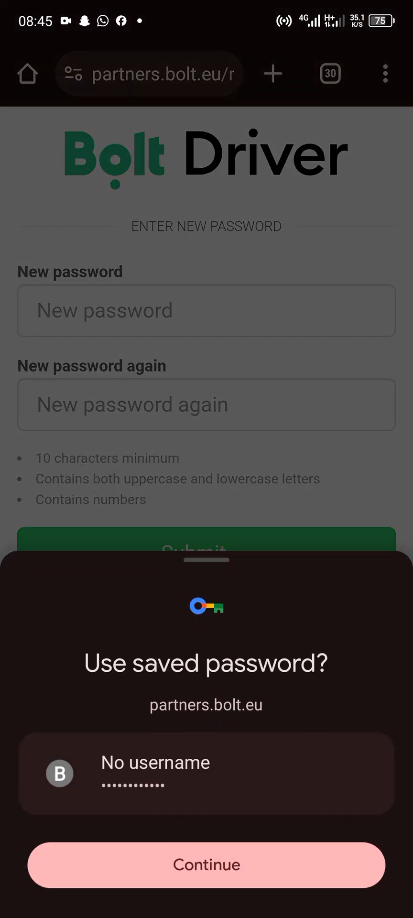
pyautogui.click(205, 310)
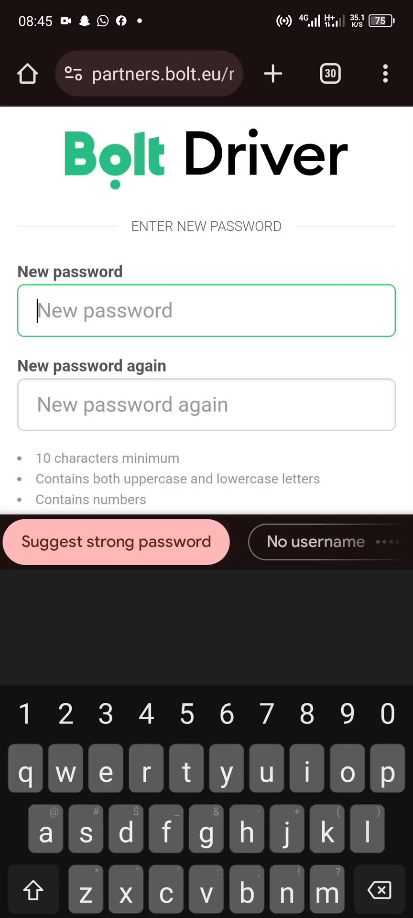
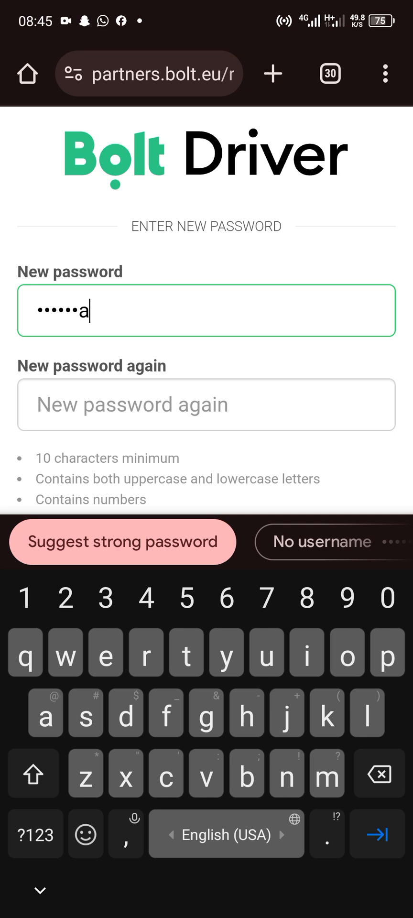
pyautogui.click(206, 404)
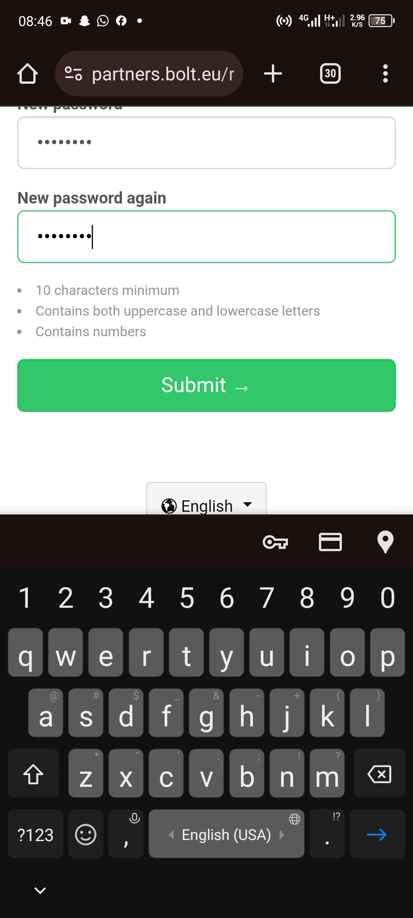
pyautogui.click(205, 385)
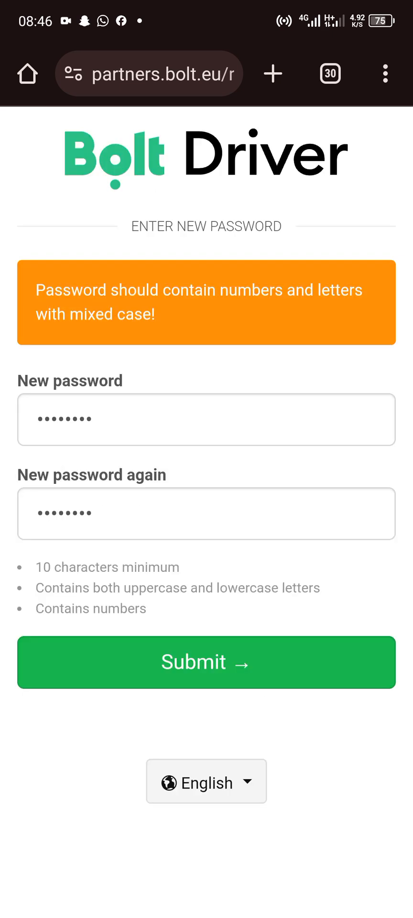
# - Retype the password with a 7 to meet the rules, submit it, and return to Bolt Driver
pyautogui.click(206, 419)
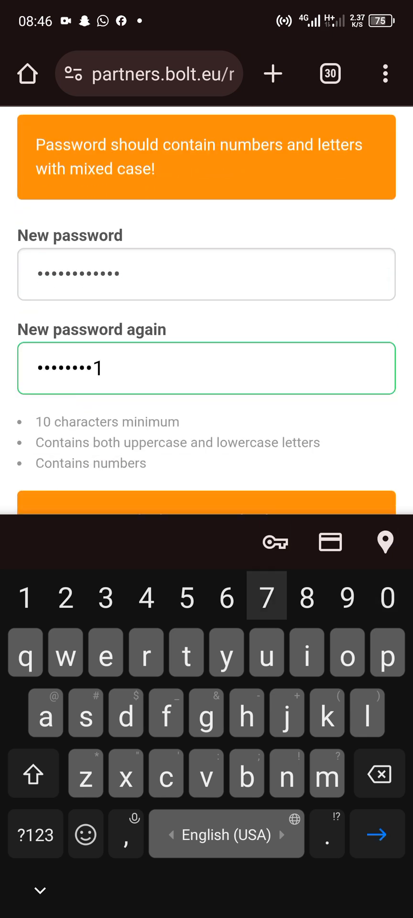
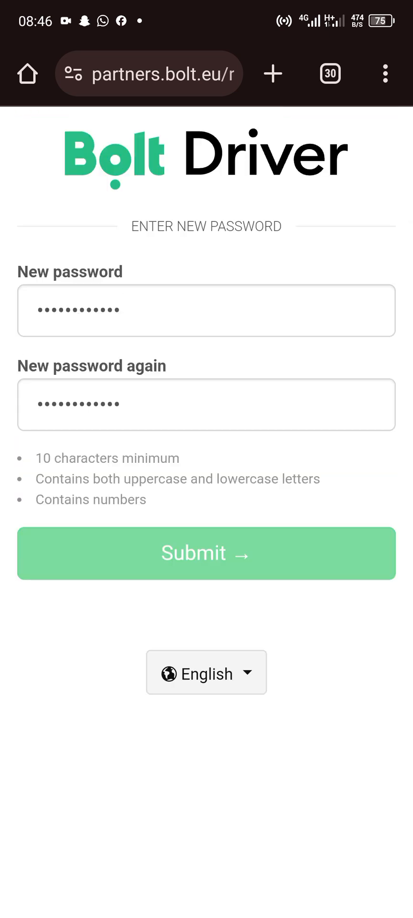
pyautogui.click(205, 553)
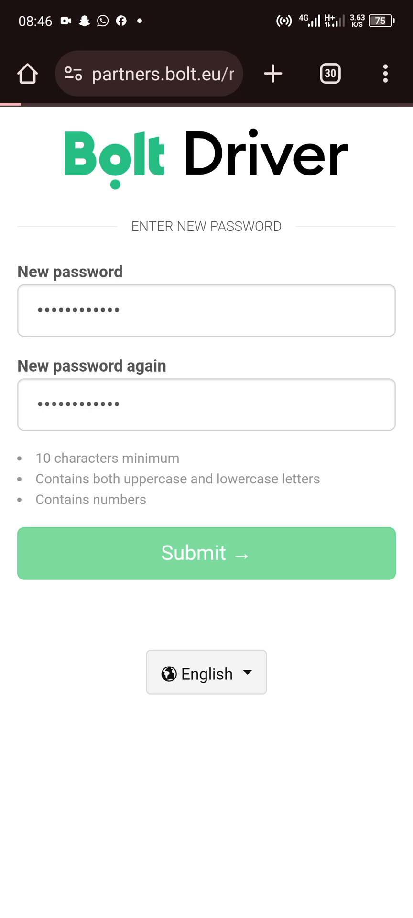
pyautogui.click(206, 553)
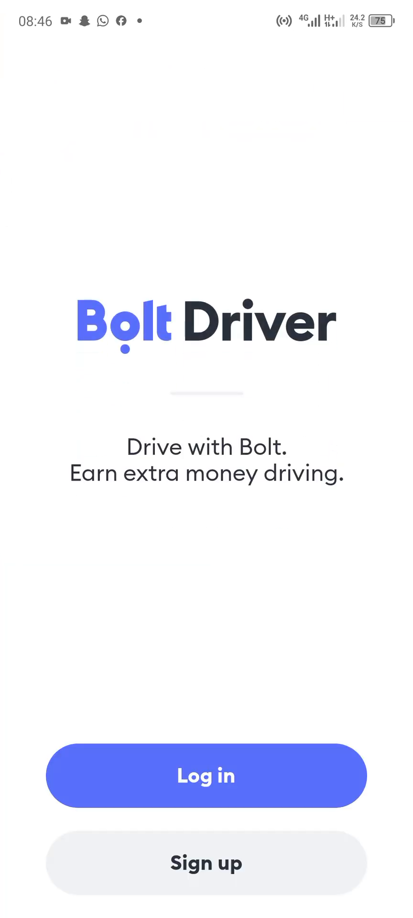